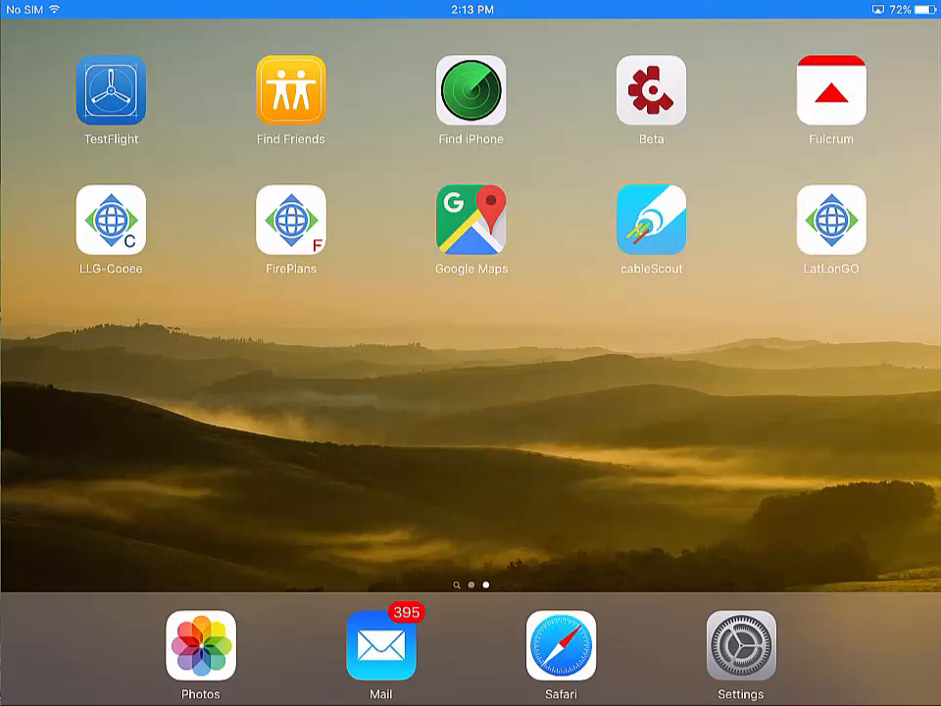
Step: Launch cableScout mobile and re-enter the password in the prompt
{"action": "left_click", "coordinate": [651, 219]}
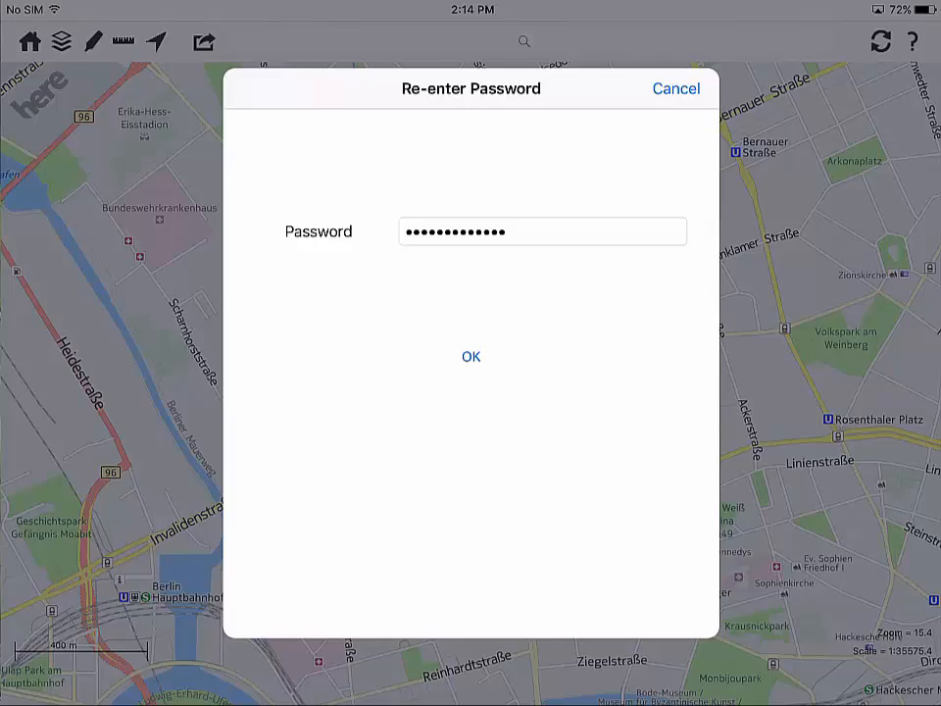
Step: Sign in and open the Ledergasse 39/1 building's feature panel on the network map
{"action": "left_click", "coordinate": [470, 356]}
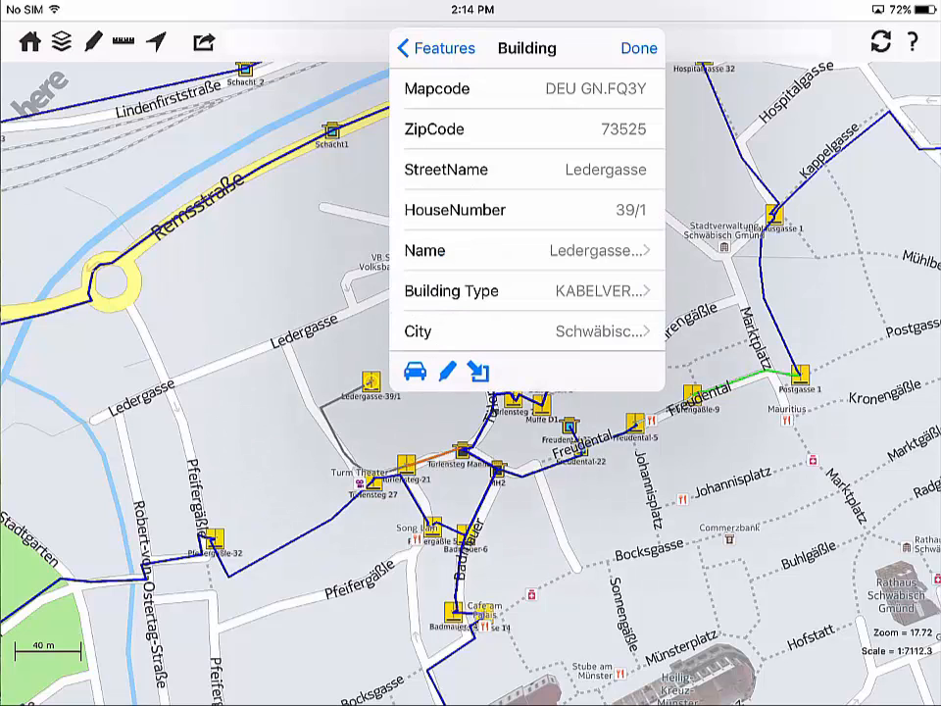
Step: Search 'As' and jump to the building Asylstraße 10
{"action": "left_click", "coordinate": [637, 47]}
{"action": "type", "text": "A"}
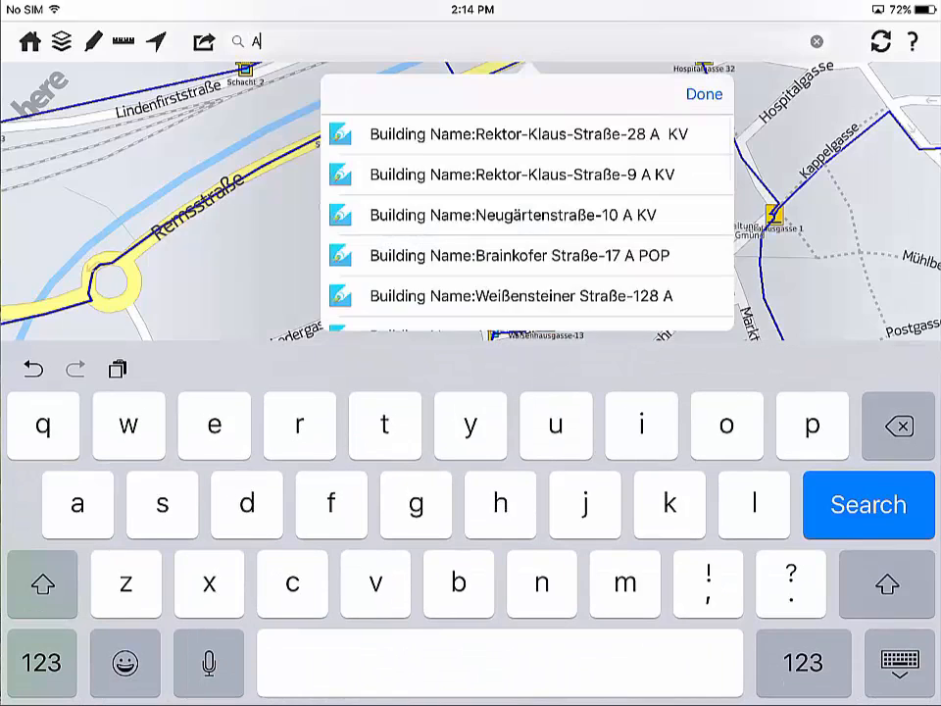
{"action": "type", "text": "s"}
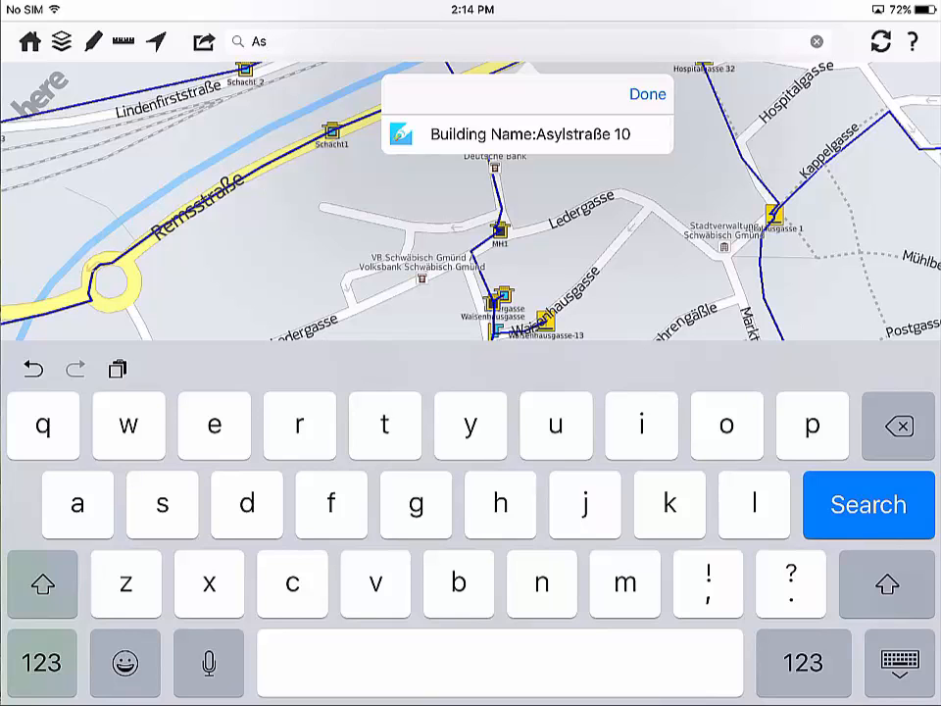
{"action": "left_click", "coordinate": [648, 93]}
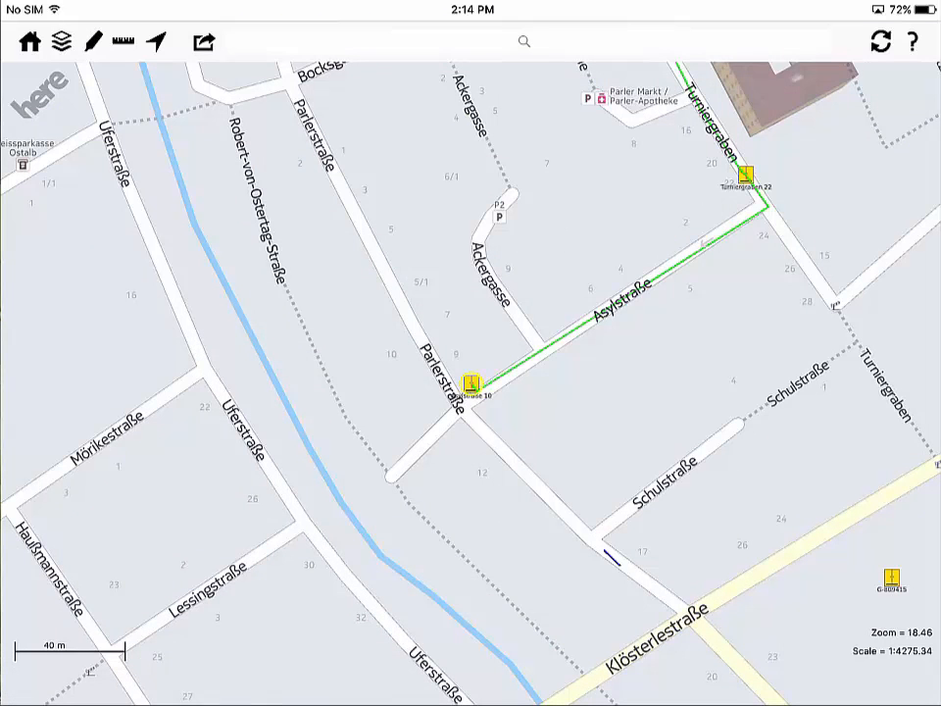
Step: Open the Asylstraße 10 Building panel showing Mapcode DEU GN.FS10 and zip 73525
{"action": "left_click", "coordinate": [469, 380]}
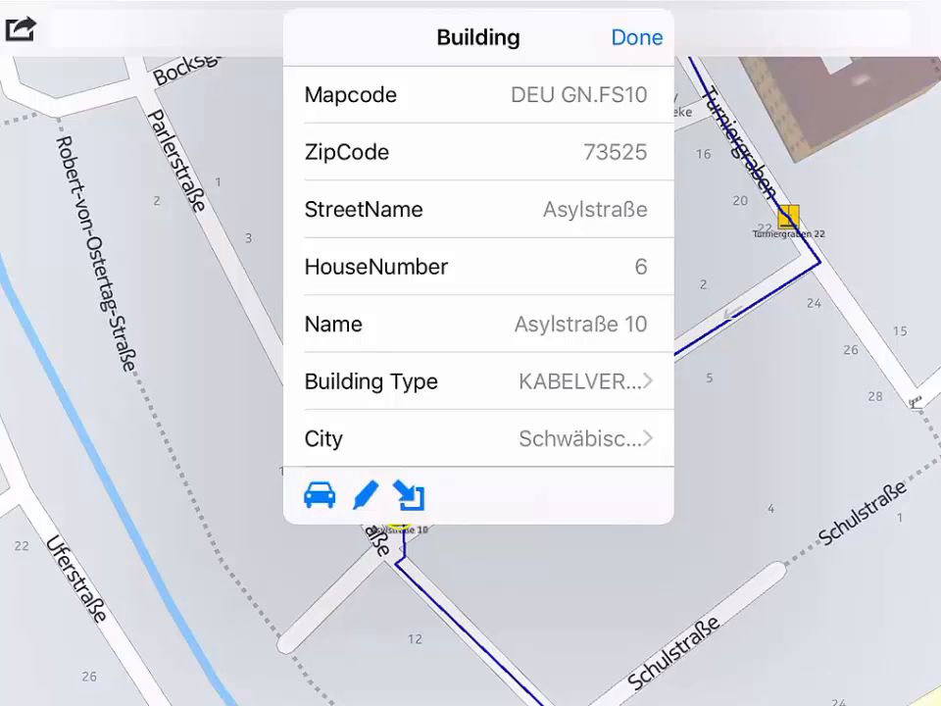
{"action": "left_click", "coordinate": [411, 495]}
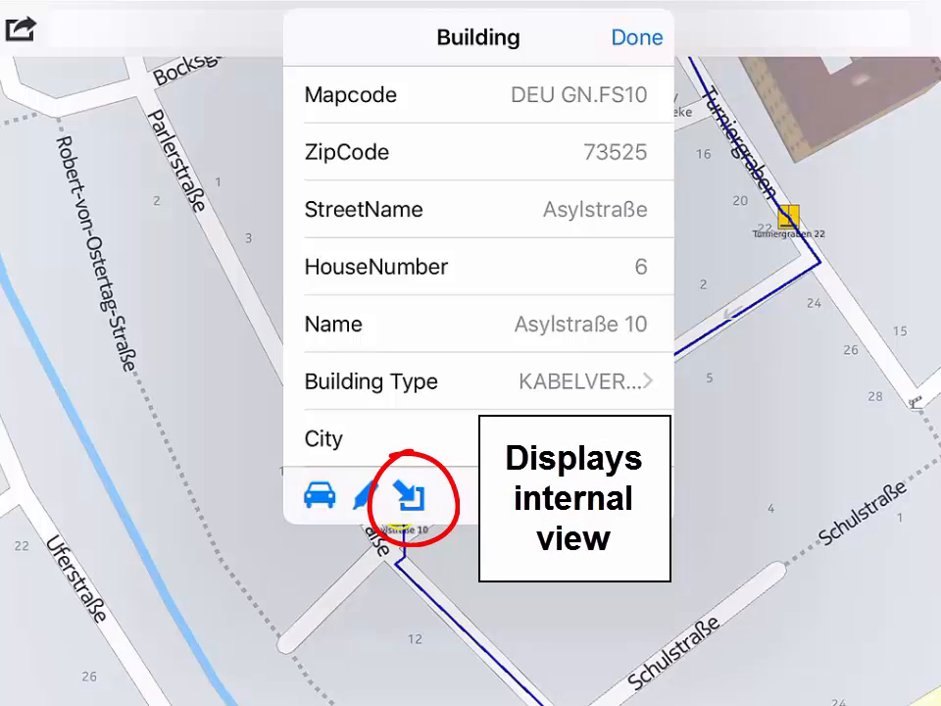
{"action": "left_click", "coordinate": [403, 494]}
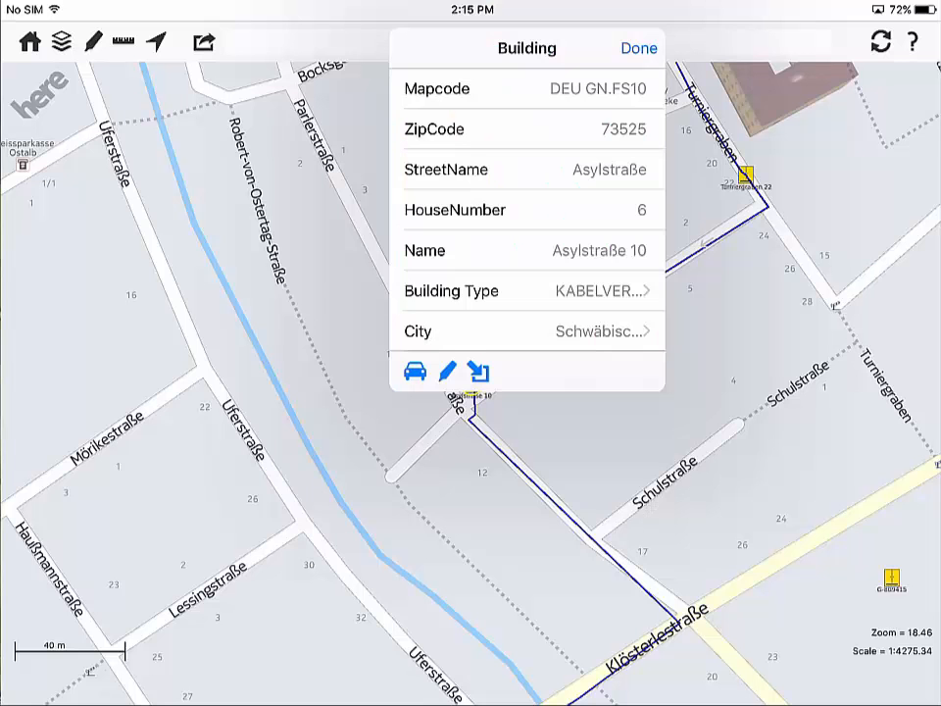
Step: Inspect Asylstraße 10's internal view with room KV and rack VT-1, then return to the map
{"action": "left_click", "coordinate": [479, 371]}
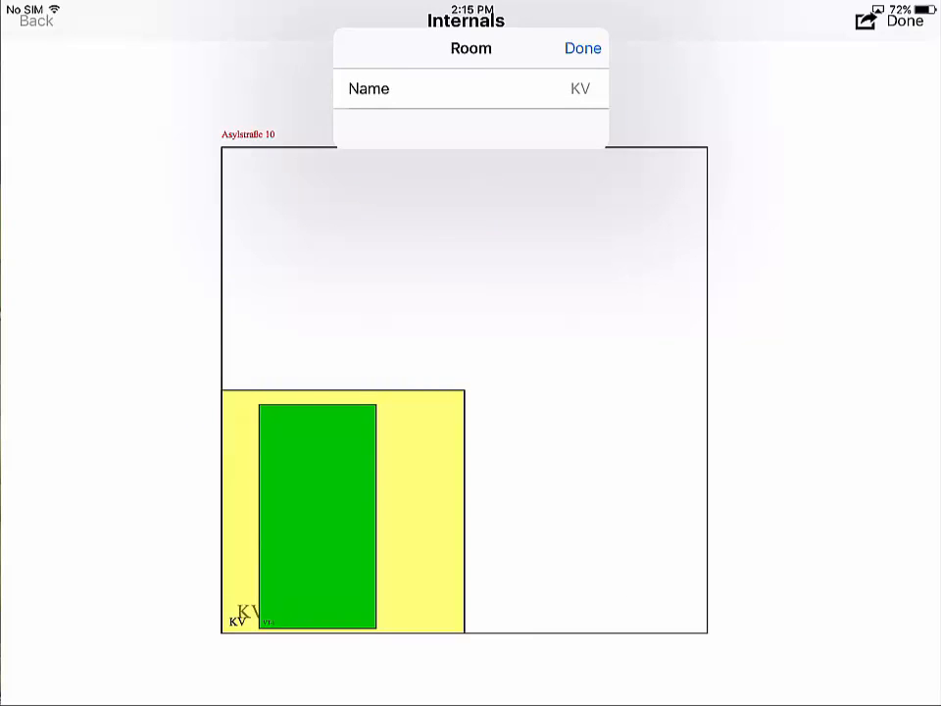
{"action": "left_click", "coordinate": [316, 517]}
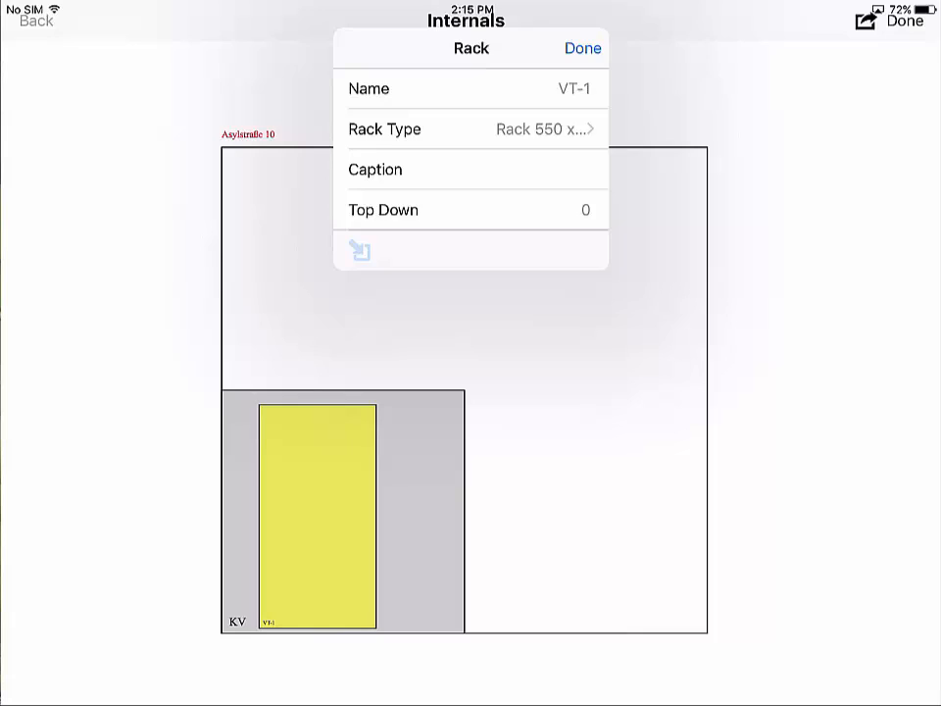
{"action": "left_click", "coordinate": [582, 48]}
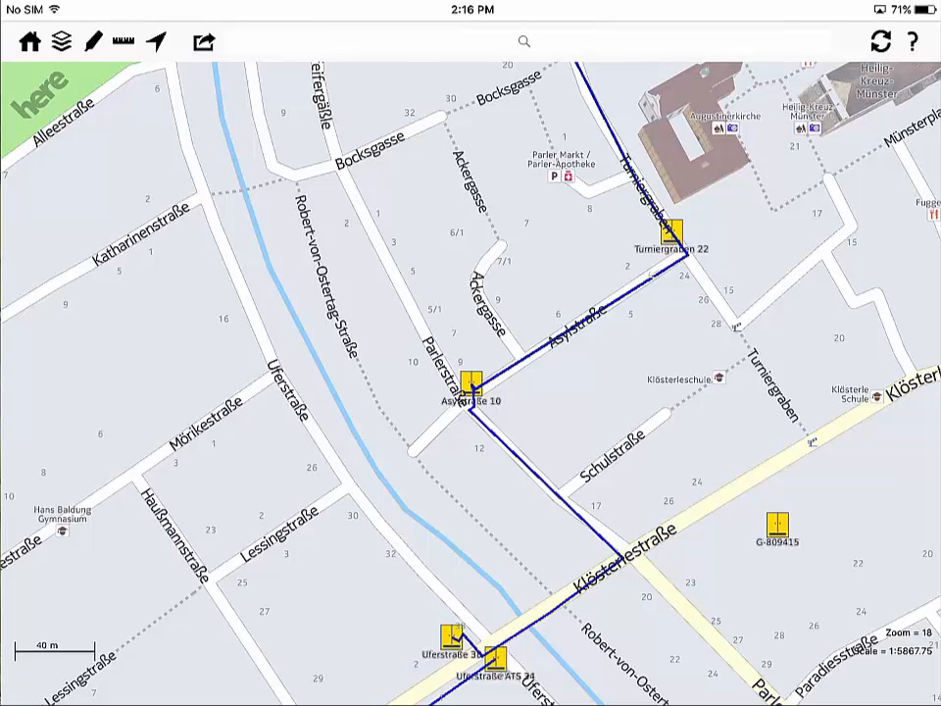
Step: Search 'Demo' and go to the Demo_Türl 8 building
{"action": "left_click", "coordinate": [525, 42]}
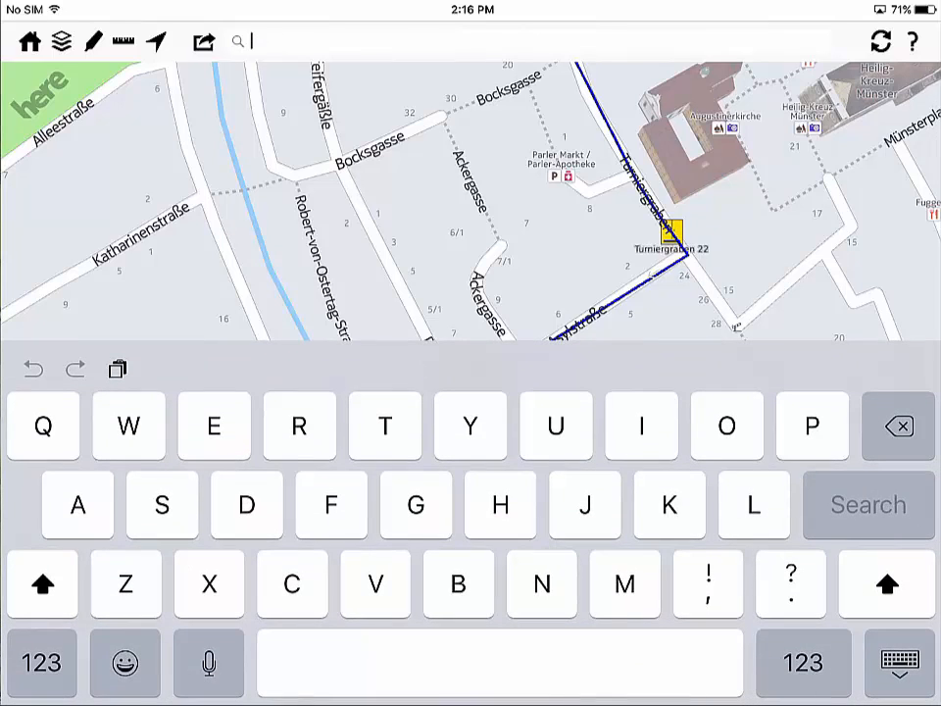
{"action": "type", "text": "Demo"}
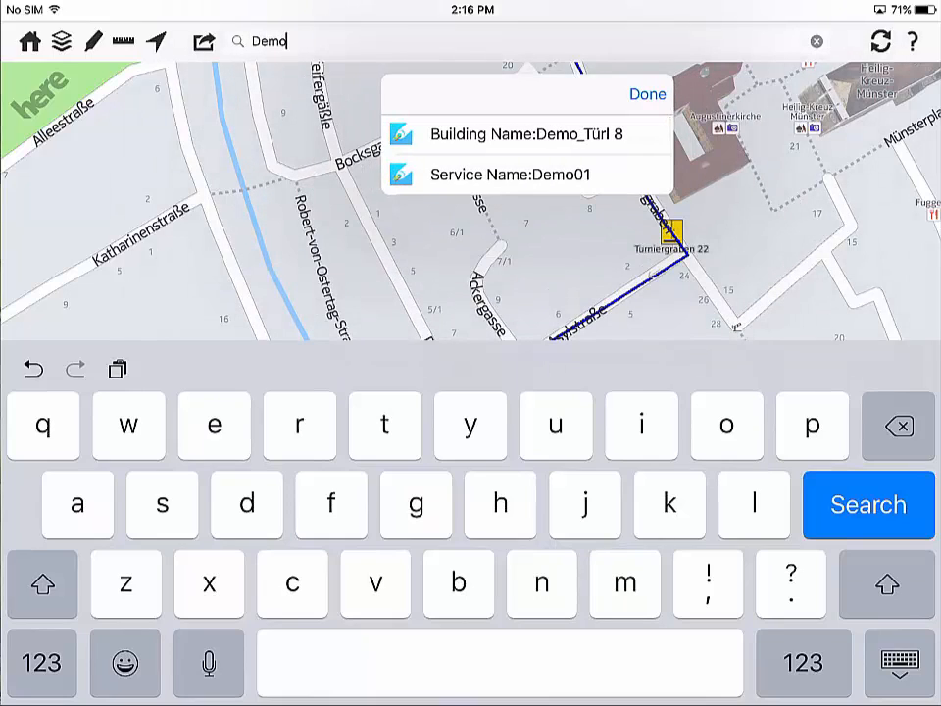
{"action": "left_click", "coordinate": [502, 175]}
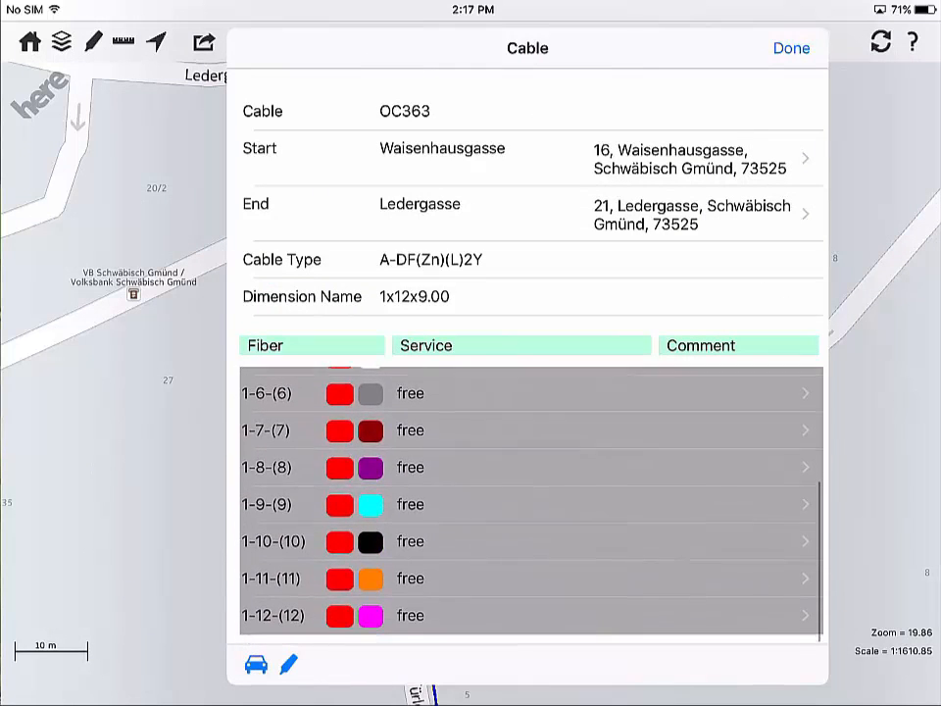
Step: Scroll through cable OC363's list of twelve free fibres
{"action": "scroll", "scroll_direction": "down", "scroll_amount": 3}
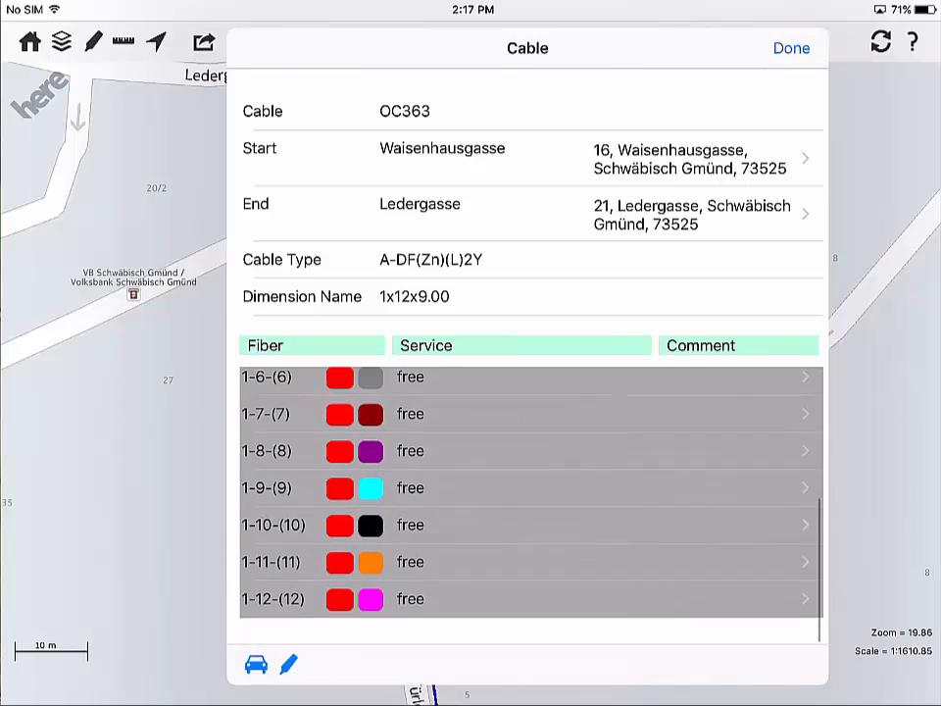
{"action": "scroll", "scroll_direction": "down", "scroll_amount": 3}
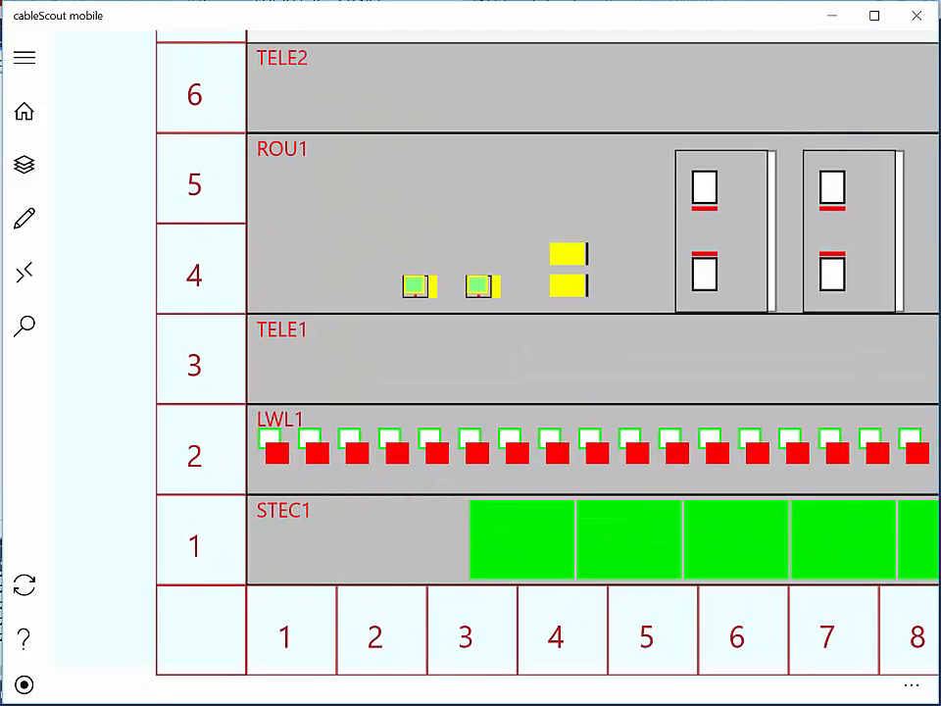
Step: Start a fault trace from port SPL 1 on LWL1 with measured value 346
{"action": "left_click", "coordinate": [276, 452]}
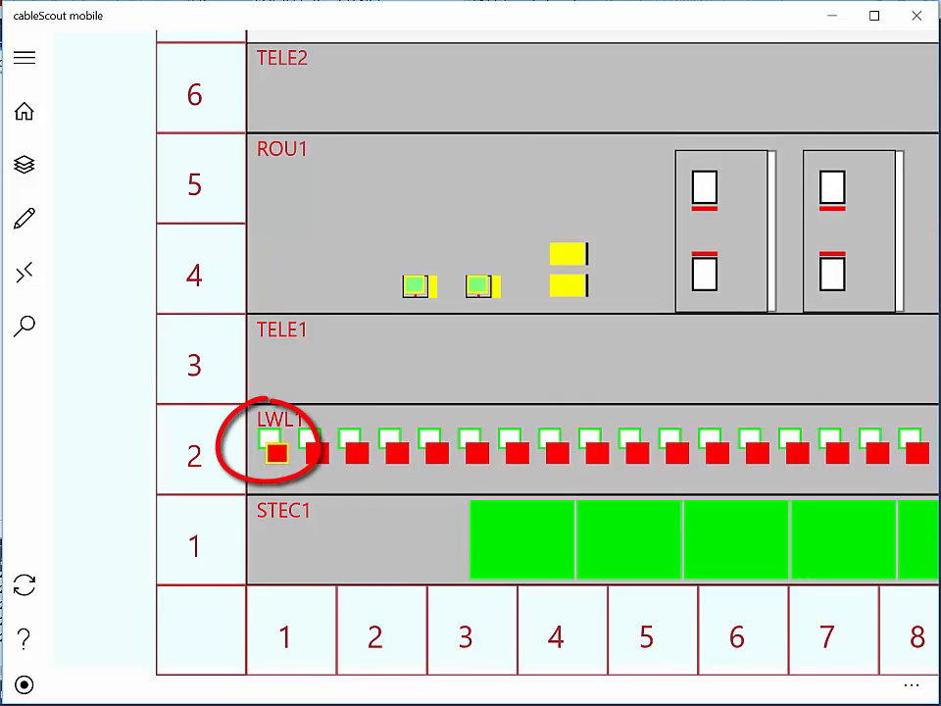
{"action": "left_click", "coordinate": [275, 454]}
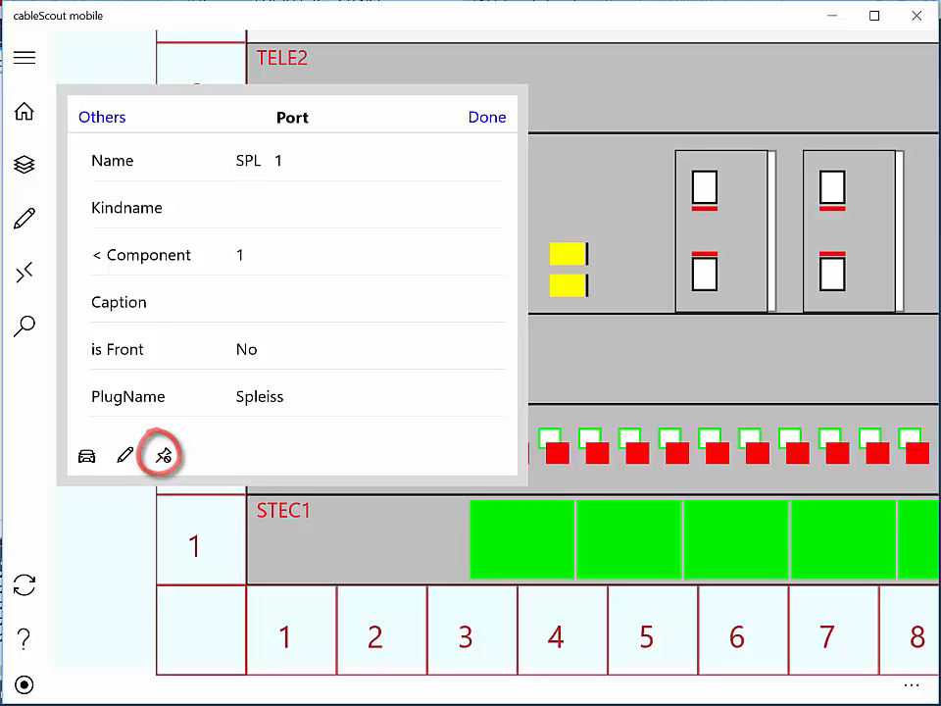
{"action": "left_click", "coordinate": [163, 455]}
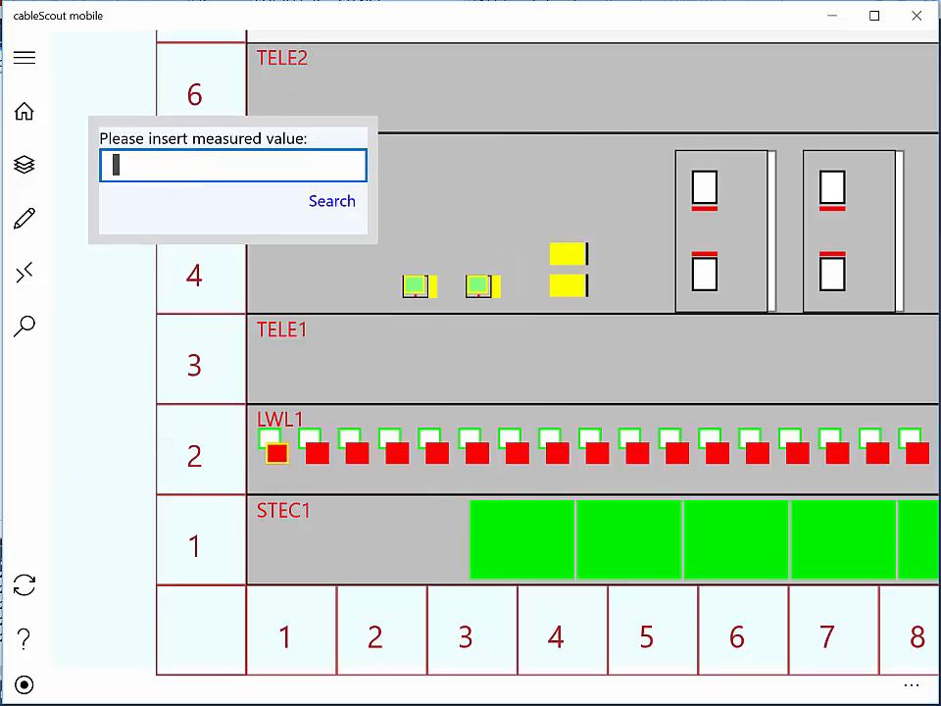
{"action": "type", "text": "346"}
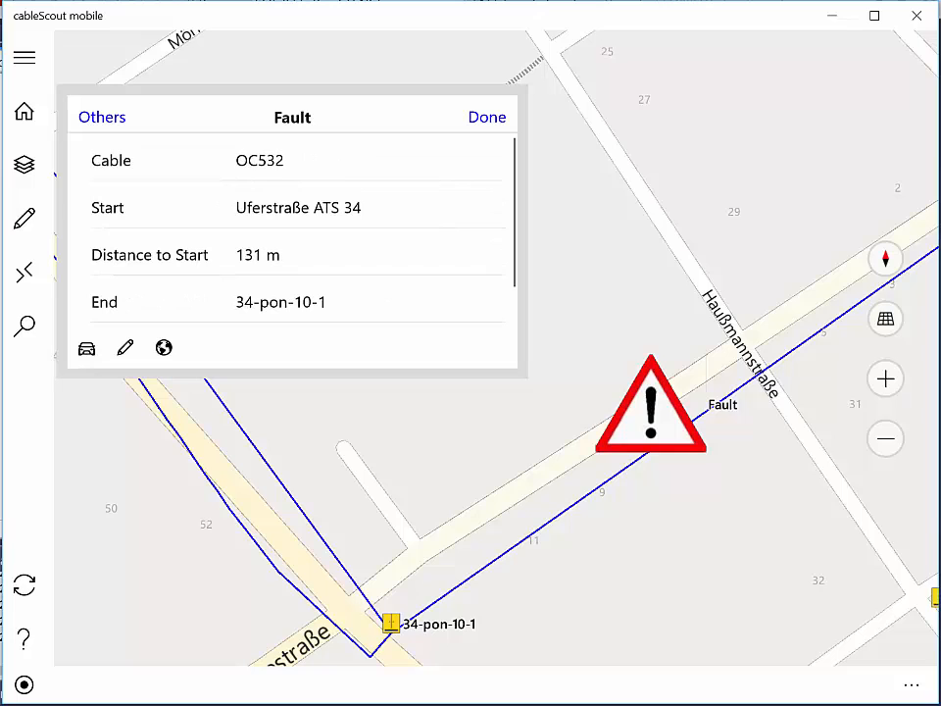
Step: Open start building Uferstraße ATS 34 from the Fault panel and route to it
{"action": "left_click", "coordinate": [86, 347]}
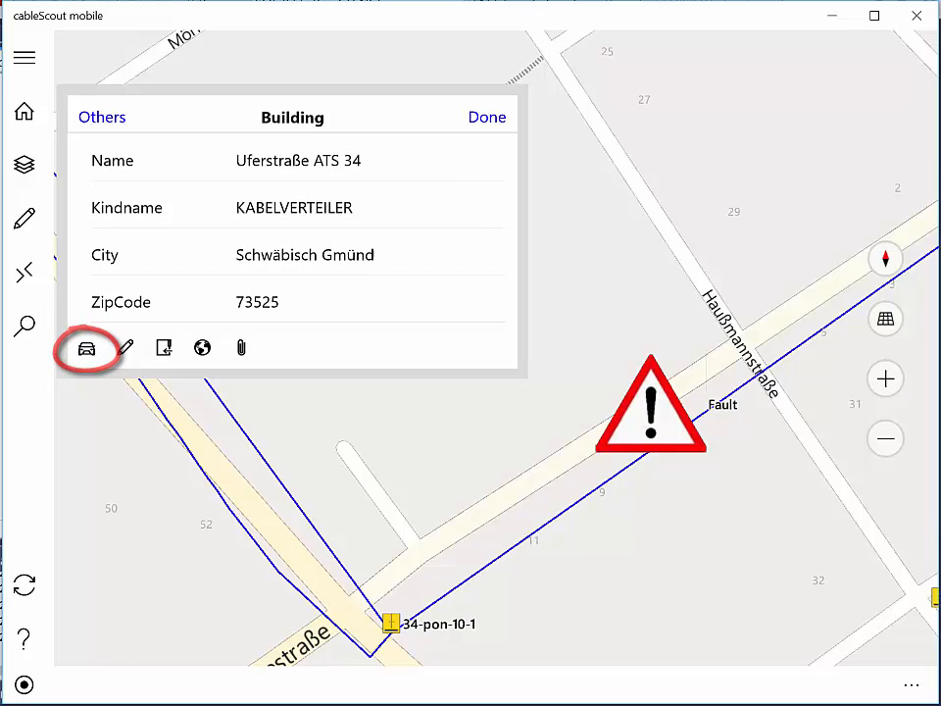
{"action": "left_click", "coordinate": [86, 347]}
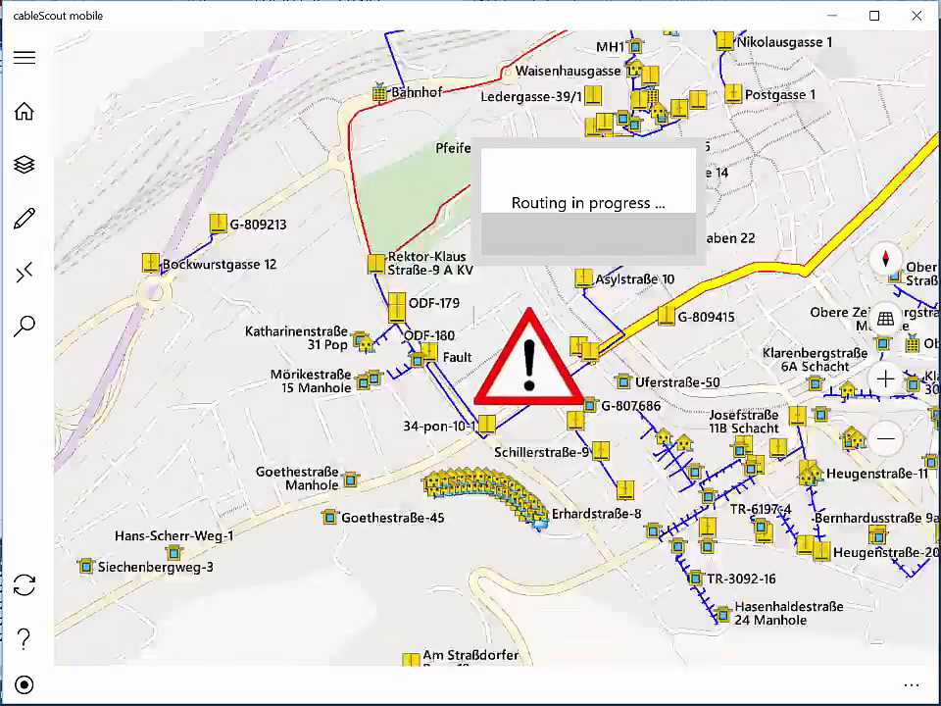